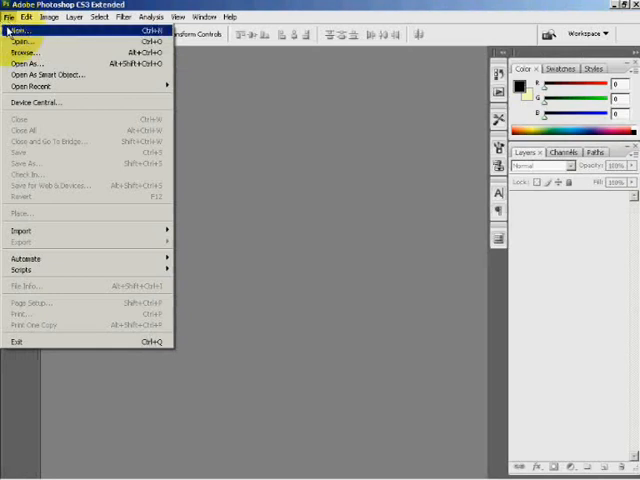
- Create a 2000×1000 px document, fill it black, and convert the background to Layer 0
left_click(19, 29)
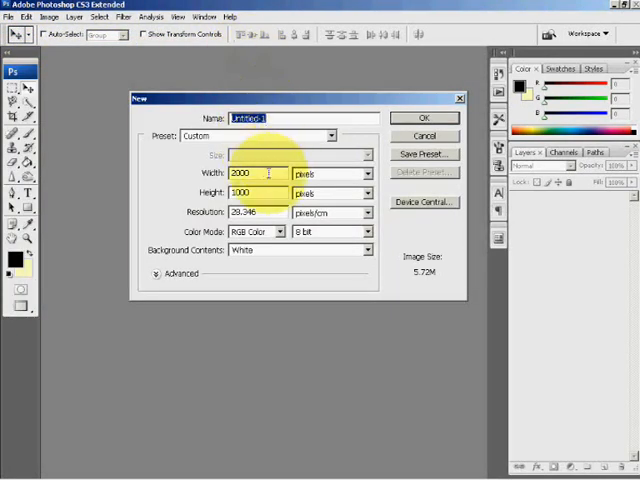
mouse_move(272, 172)
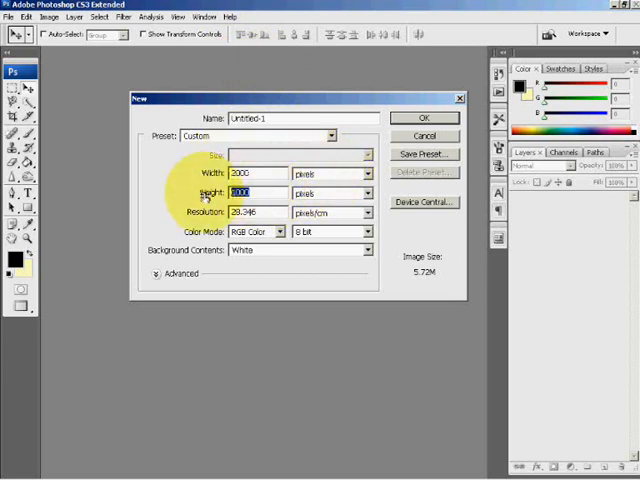
left_click(424, 117)
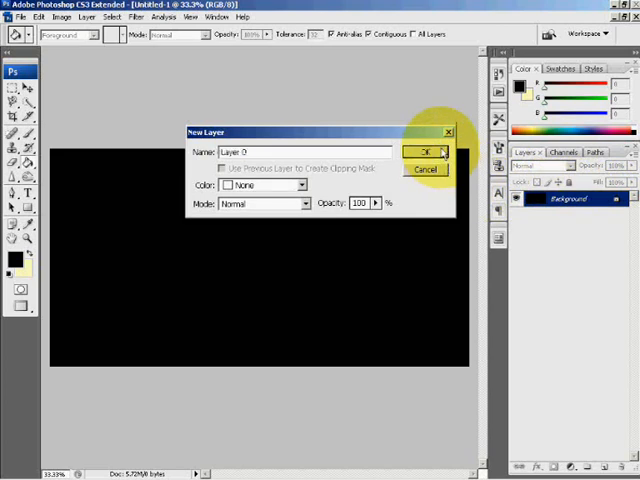
left_click(424, 151)
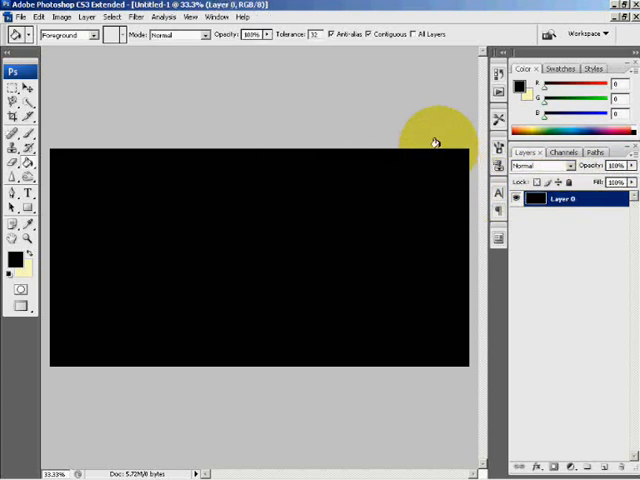
mouse_move(30, 195)
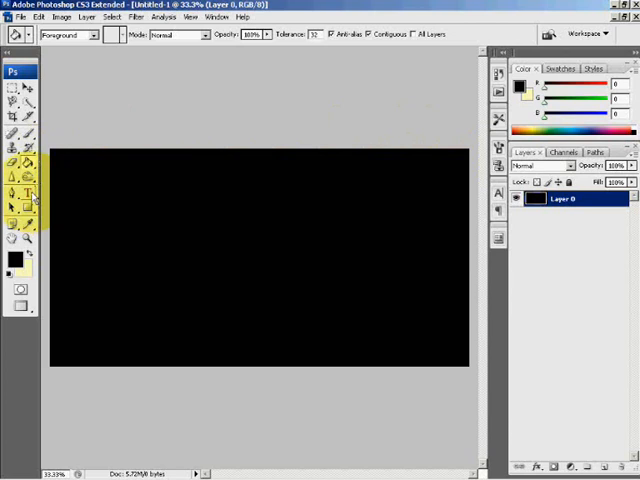
- Type 'Richard' in white 500 pt Brush Script MT across the canvas
left_click(28, 191)
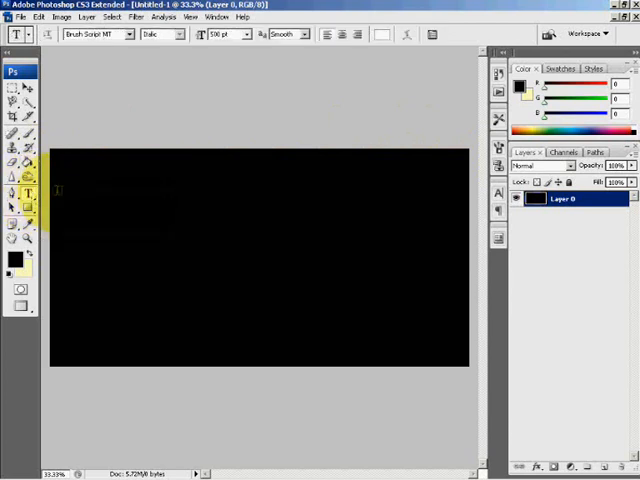
left_click_drag(58, 160, 210, 285)
type("R")
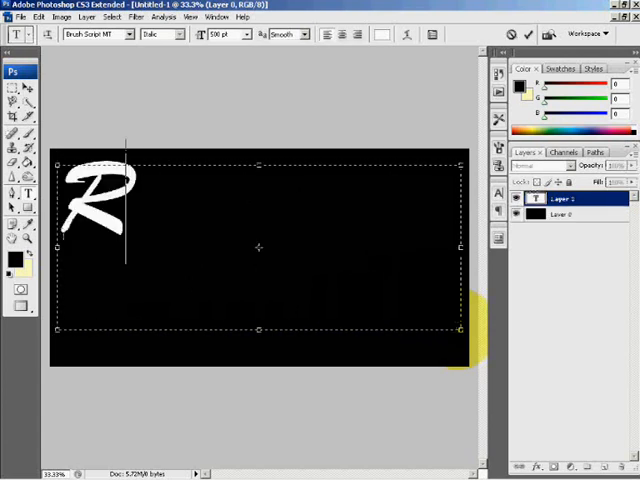
type("ichard")
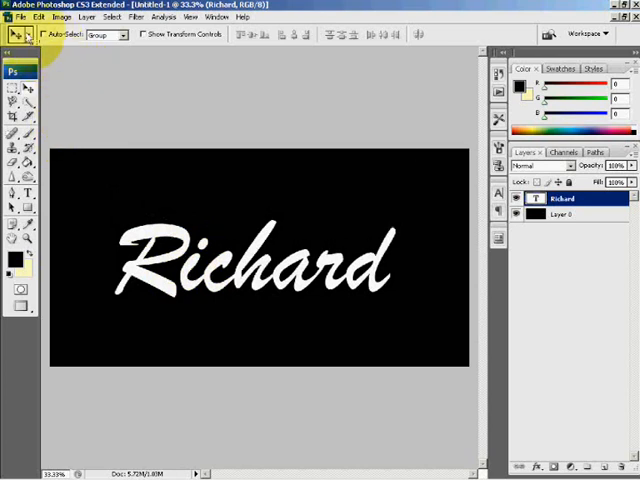
- Rotate the Richard text layer 90° clockwise with Edit > Transform
left_click(38, 17)
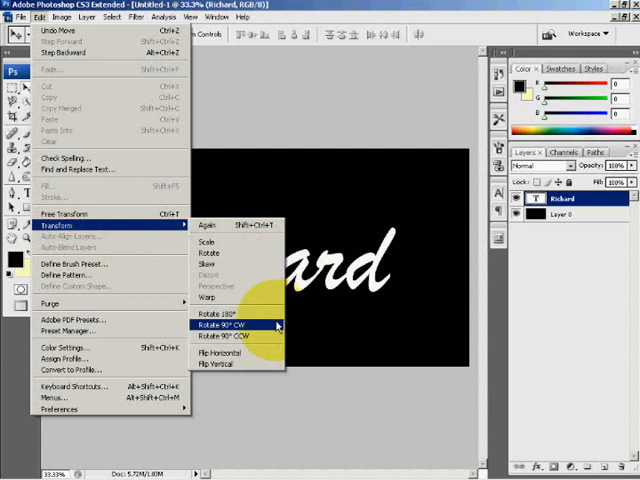
left_click(222, 324)
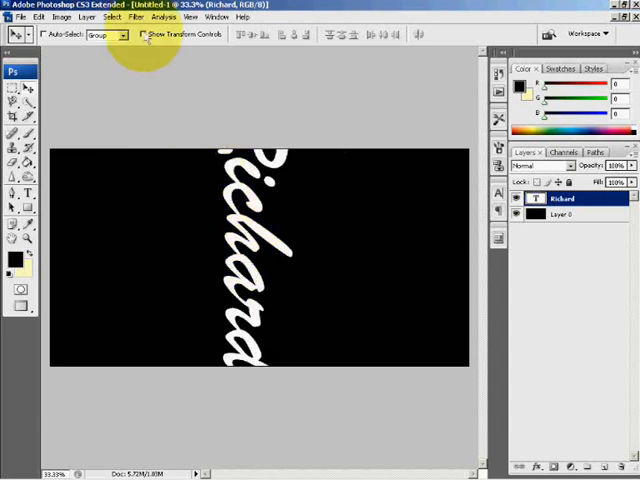
- Rasterize the vertical text and apply the Wind filter from the left
left_click(136, 17)
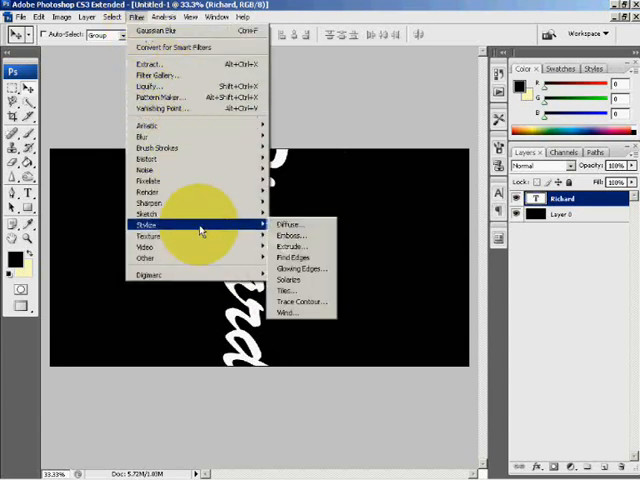
left_click(290, 312)
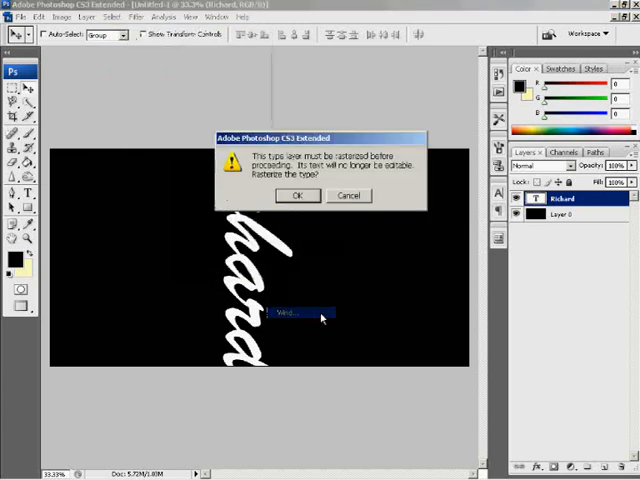
left_click(297, 195)
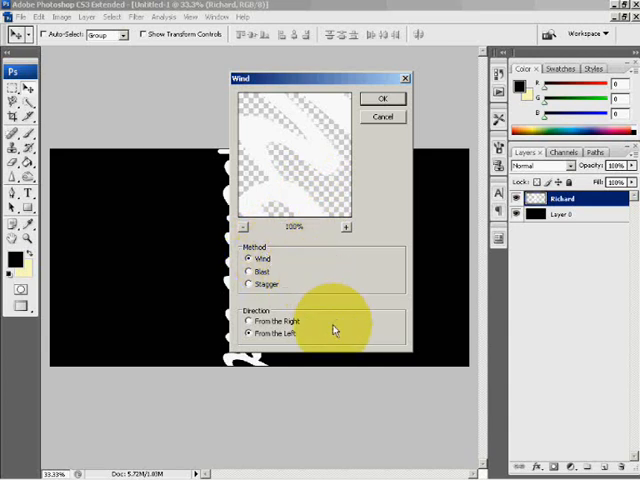
mouse_move(355, 128)
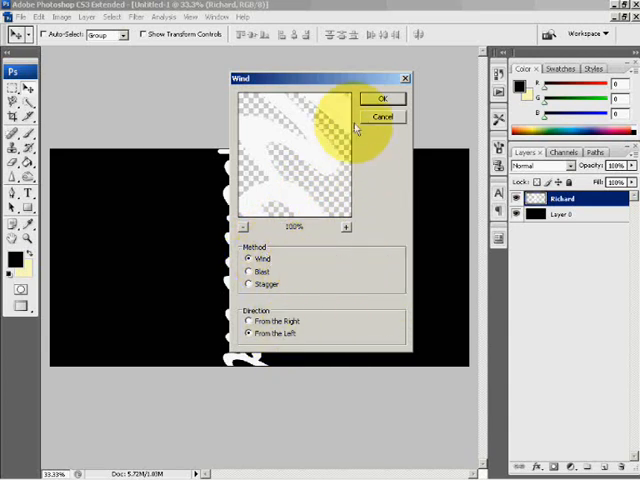
left_click(383, 98)
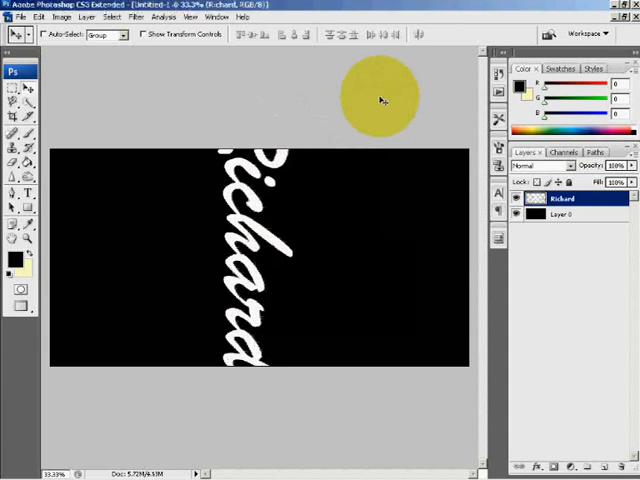
left_click_drag(378, 98, 368, 118)
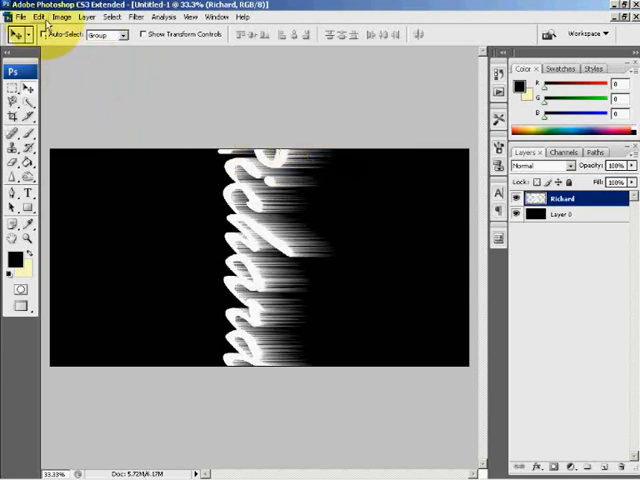
- Rotate the streaked layer 90° counter-clockwise back to horizontal
left_click(40, 17)
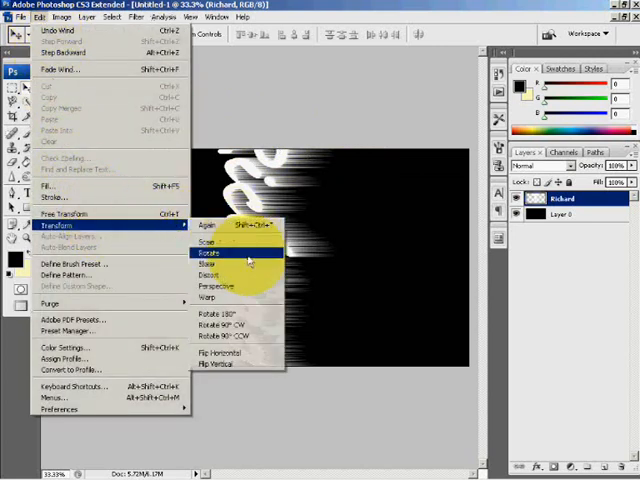
mouse_move(253, 337)
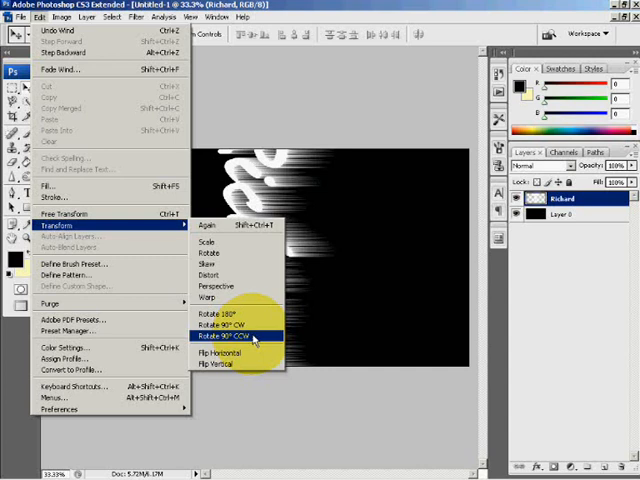
left_click(225, 335)
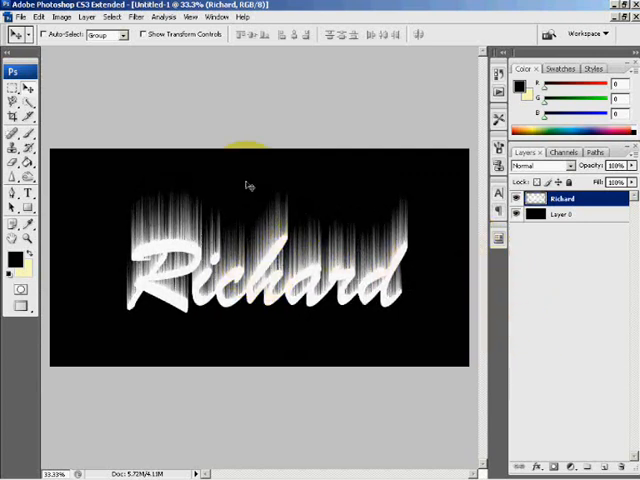
- Apply a small-radius Gaussian Blur to the streaked Richard layer
left_click(135, 17)
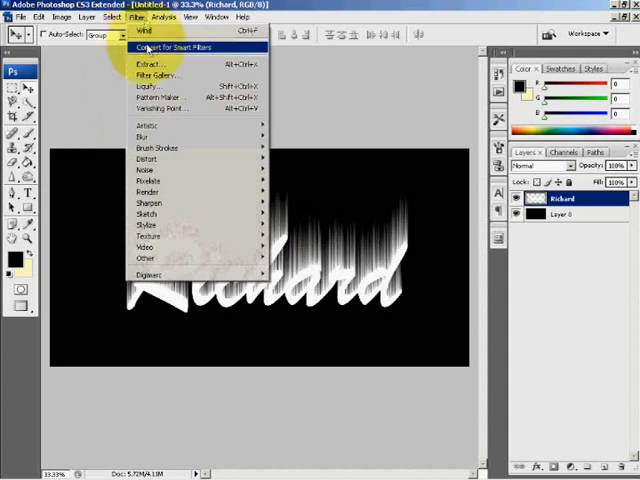
mouse_move(143, 135)
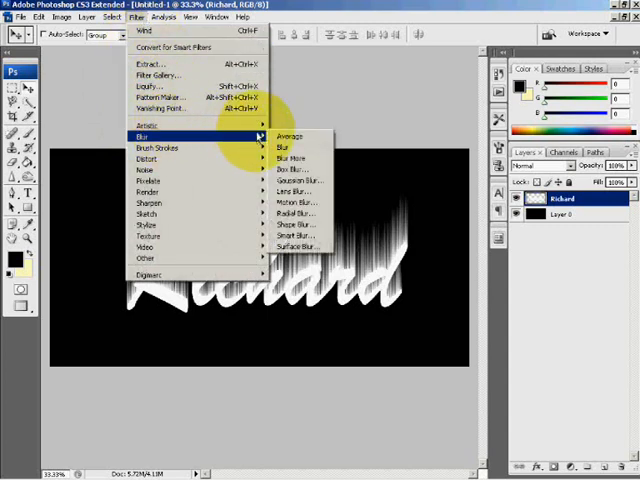
left_click(295, 179)
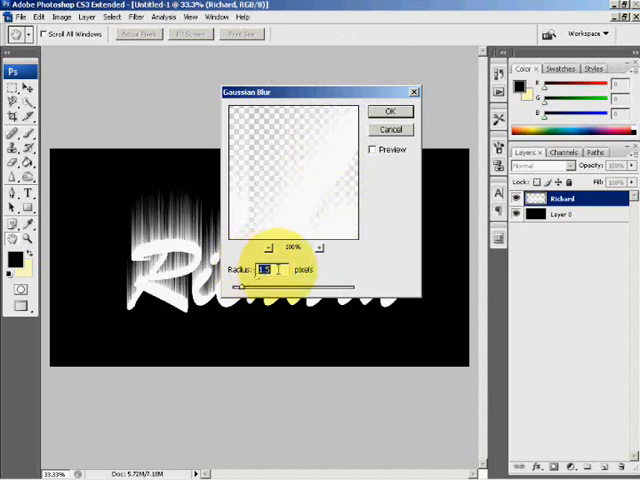
left_click(390, 111)
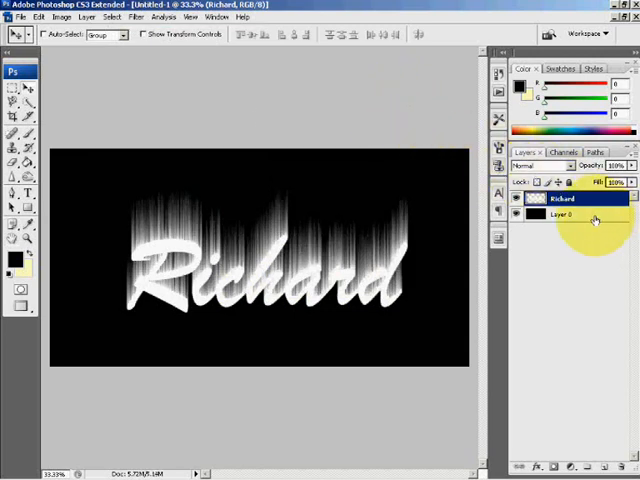
- Merge the Richard text layer down into Layer 0
right_click(568, 214)
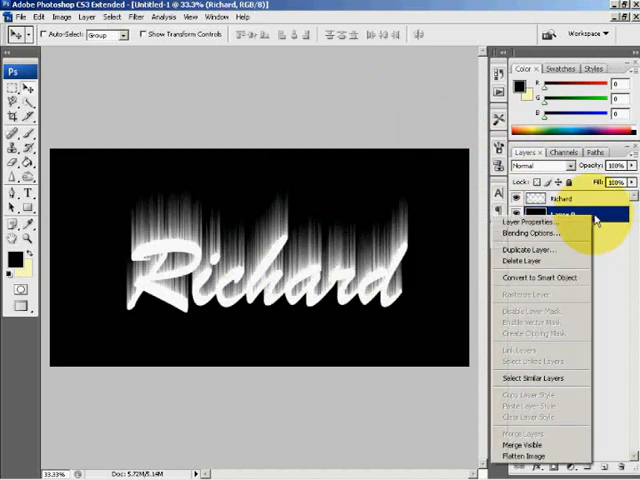
left_click(520, 444)
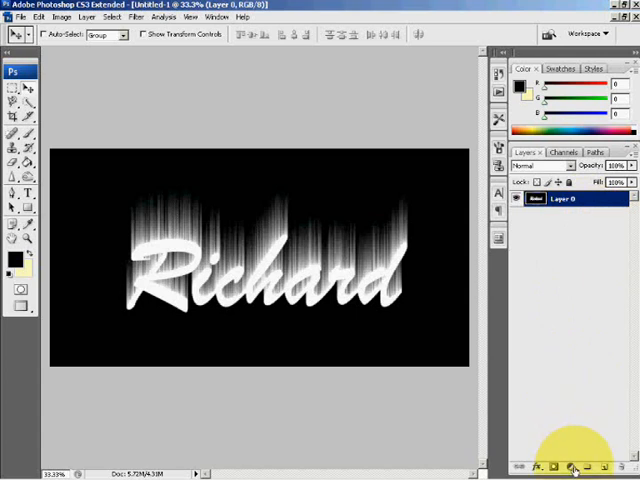
- Add a colorized Hue/Saturation adjustment layer at Hue 45 for yellow flames
left_click(571, 467)
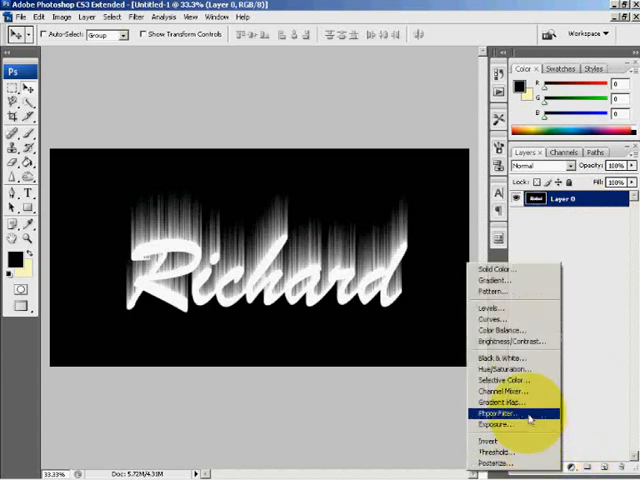
mouse_move(510, 372)
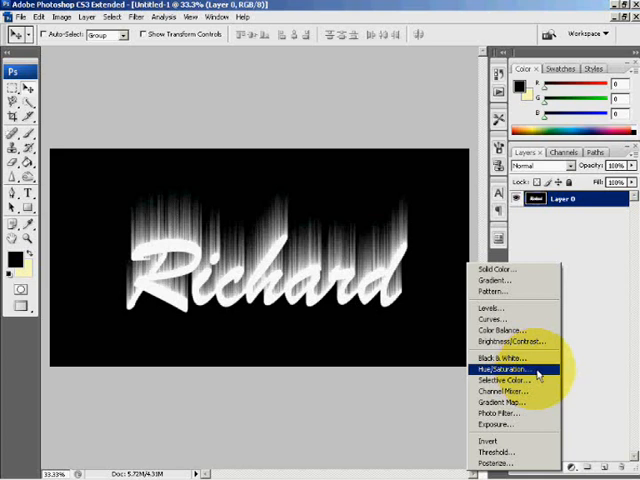
left_click(507, 372)
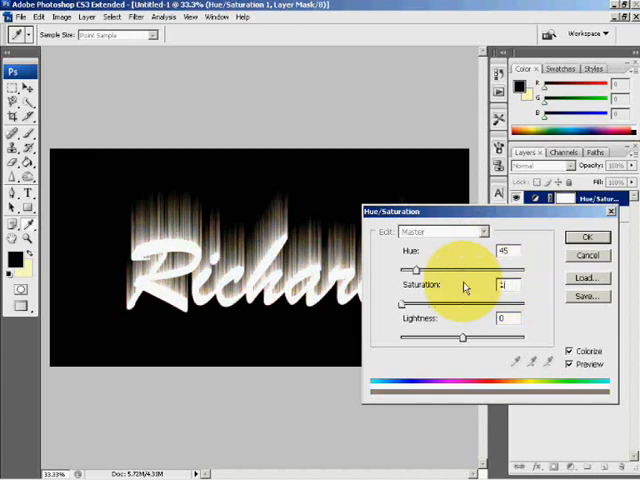
left_click(588, 237)
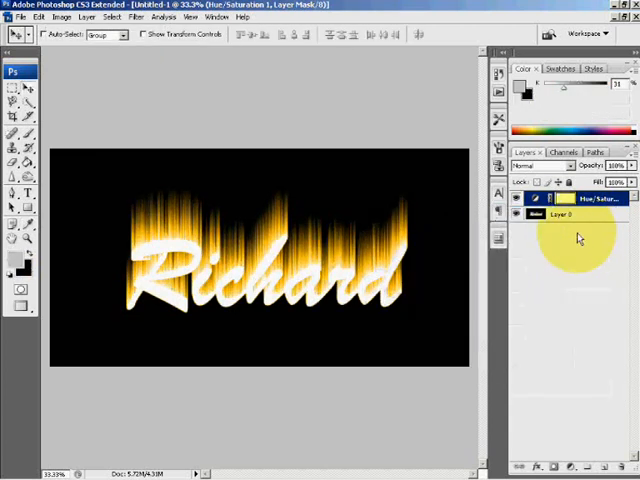
left_click(545, 214)
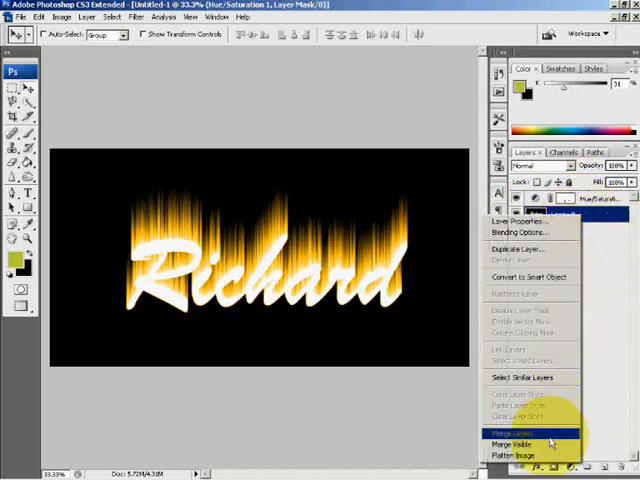
- Merge the adjustment into Layer 0 and duplicate it as Layer 0 copy
left_click(516, 432)
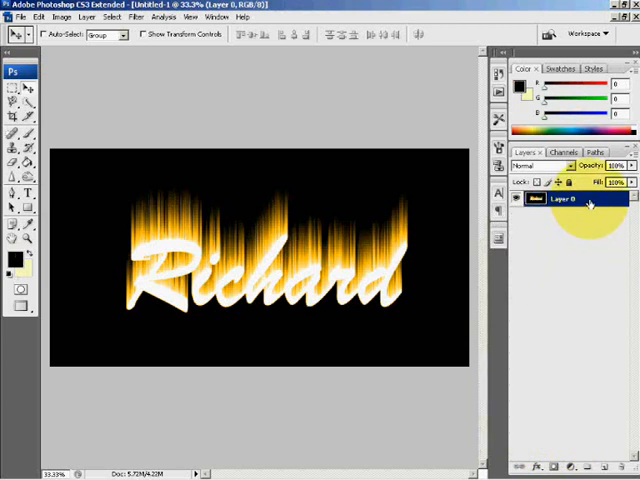
right_click(565, 198)
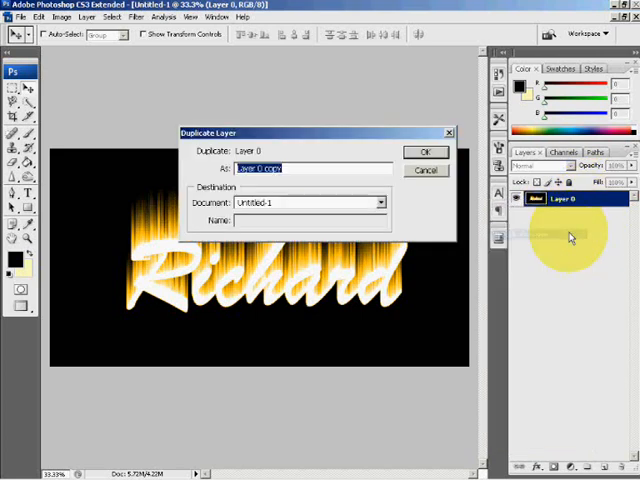
left_click(426, 152)
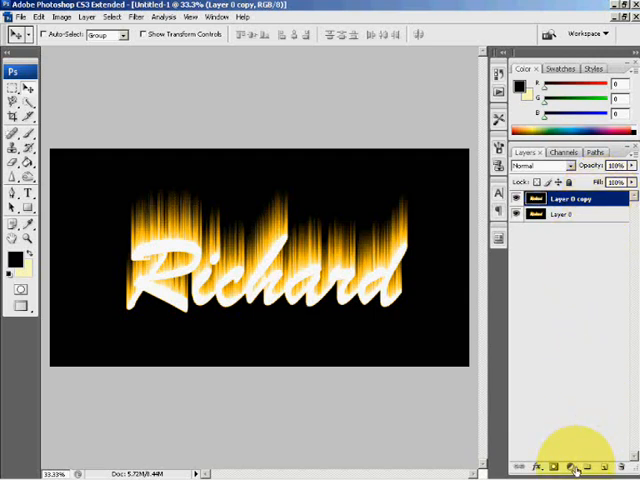
- Add a Hue/Saturation adjustment with Hue -35 and Saturation 100
left_click(570, 467)
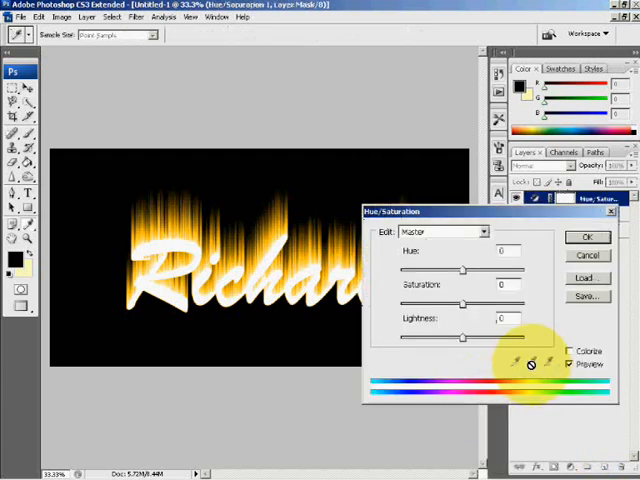
mouse_move(593, 330)
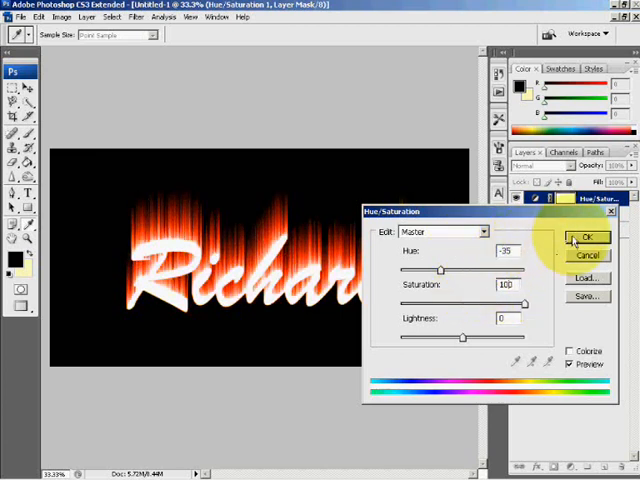
left_click(588, 238)
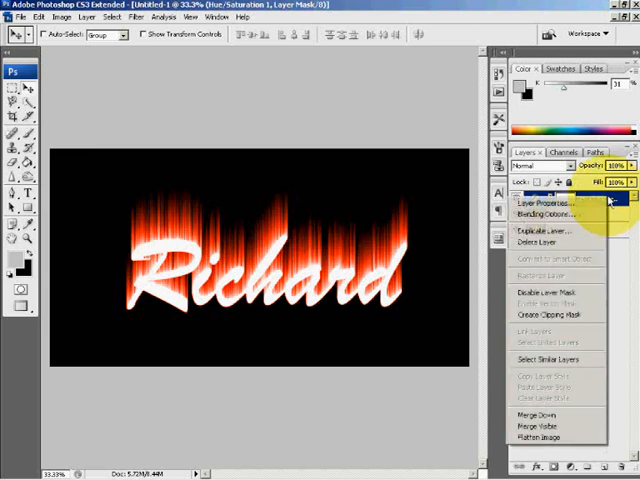
mouse_move(545, 216)
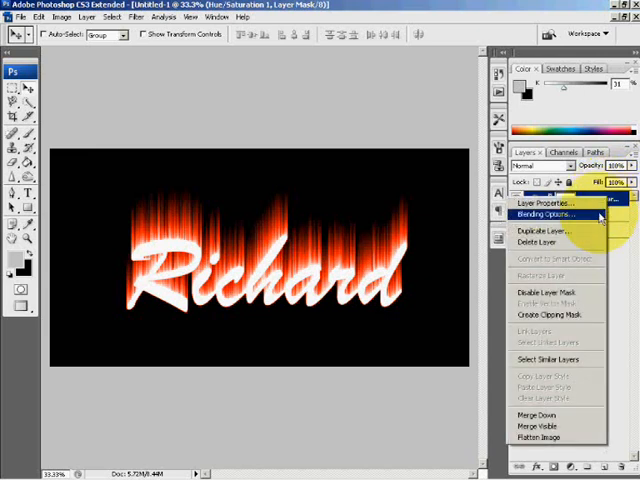
- Set the Hue/Saturation layer's blend mode to Color Dodge via Blending Options
left_click(545, 215)
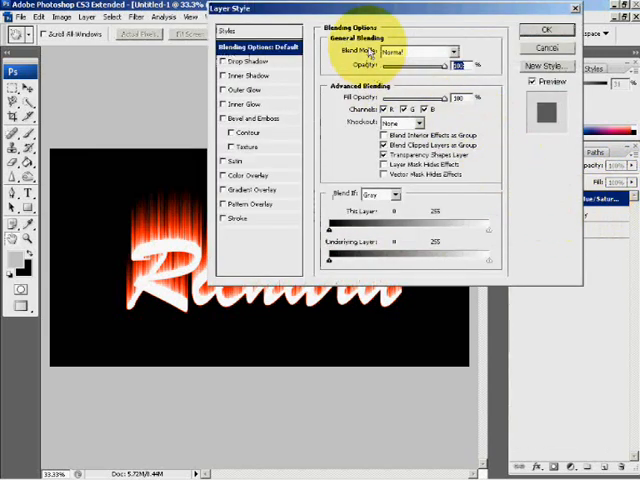
left_click(415, 51)
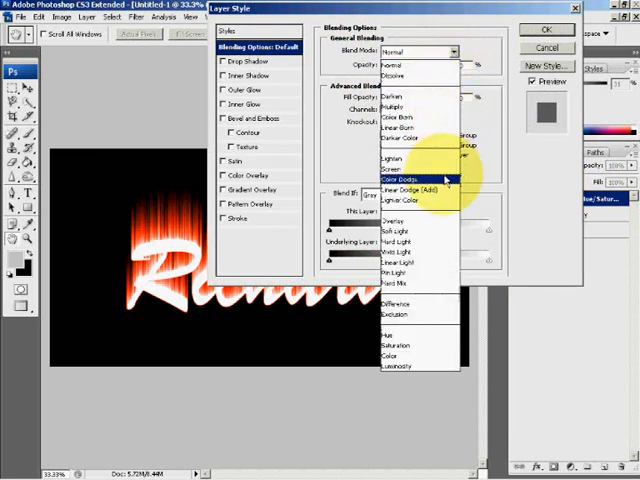
left_click(398, 178)
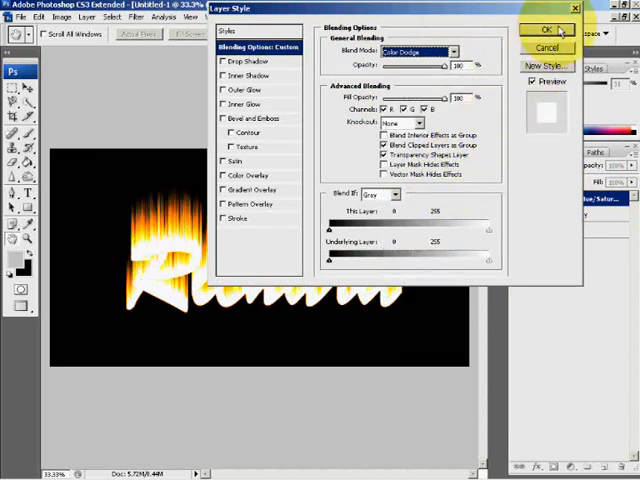
left_click(545, 29)
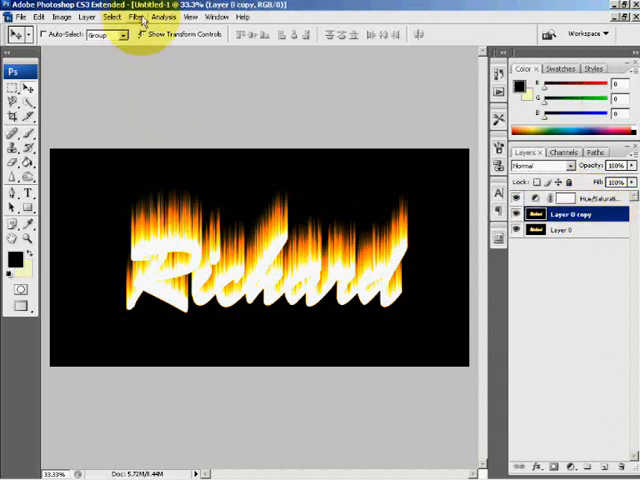
- Warp the flame streaks with Liquify's Forward Warp tool at brush size 300
left_click(137, 17)
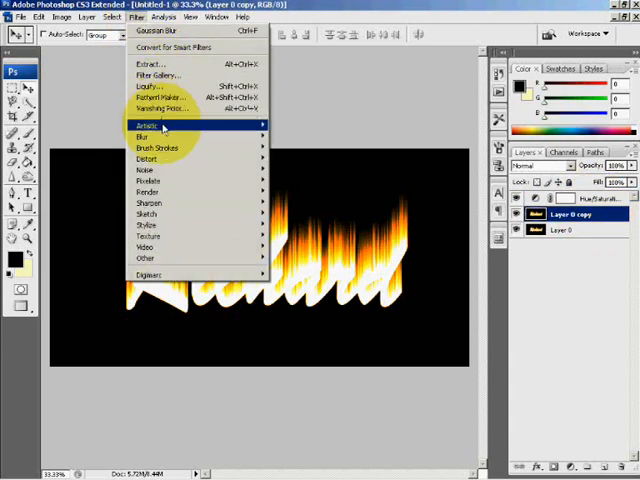
mouse_move(148, 86)
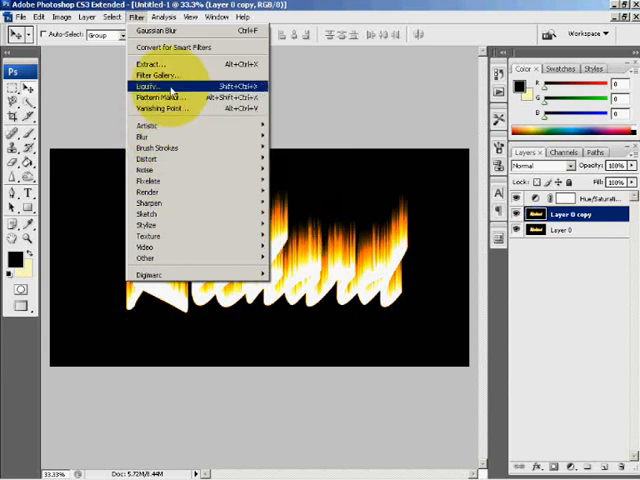
left_click(149, 86)
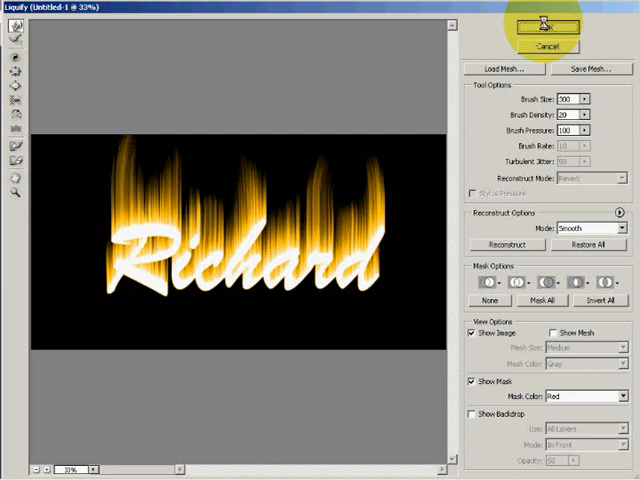
left_click(546, 27)
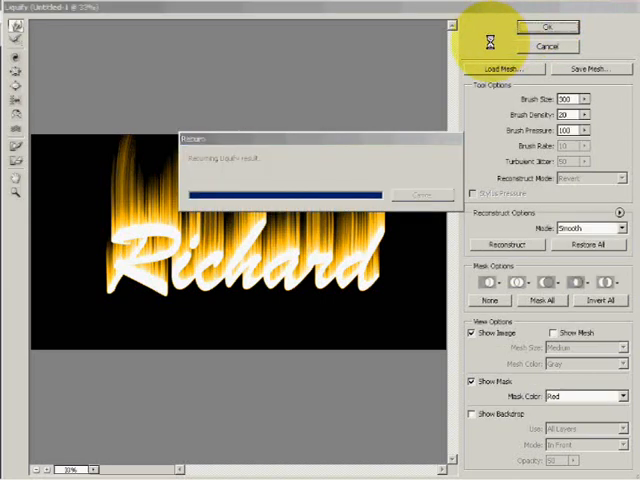
left_click(544, 26)
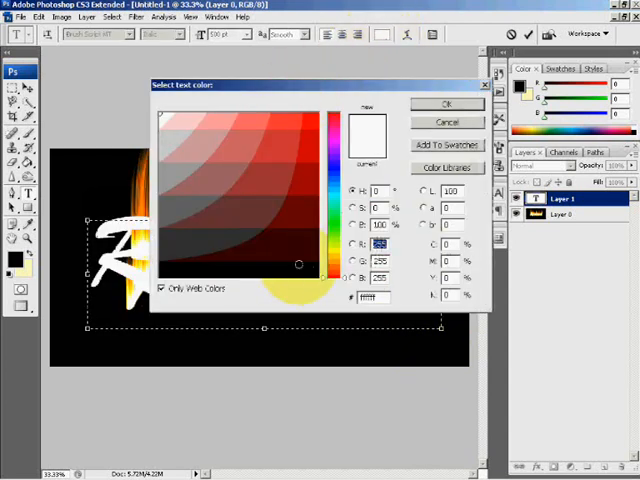
- Confirm white as the colour for the Brush Script 'Richard' text
left_click(446, 104)
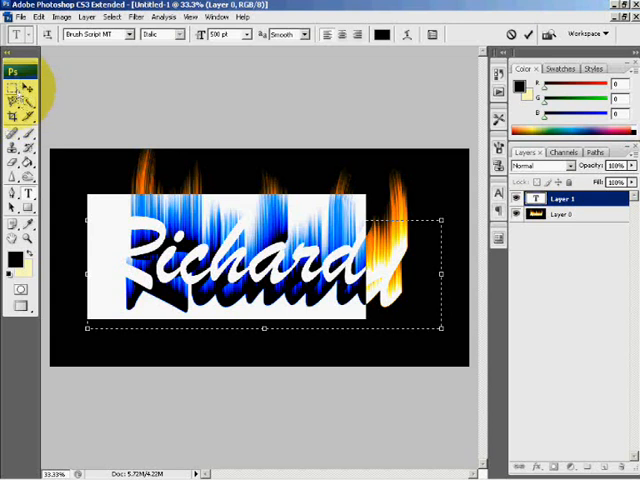